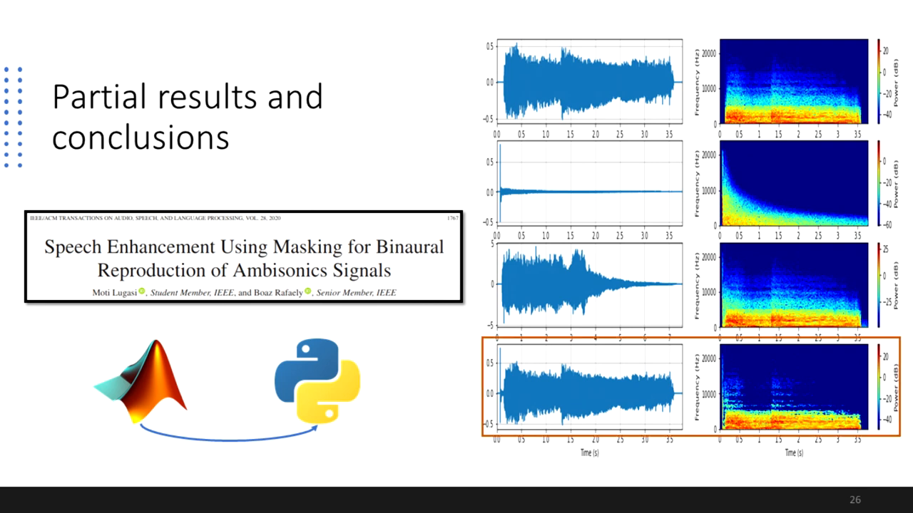
Advance the slideshow from slide 26 to slide 28, the L3DAS21 challenge slide
key(Right)
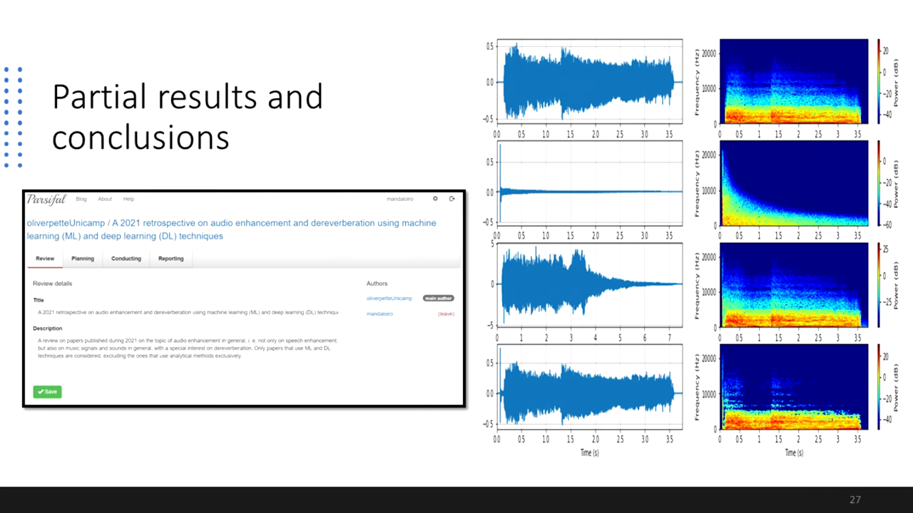
key(right)
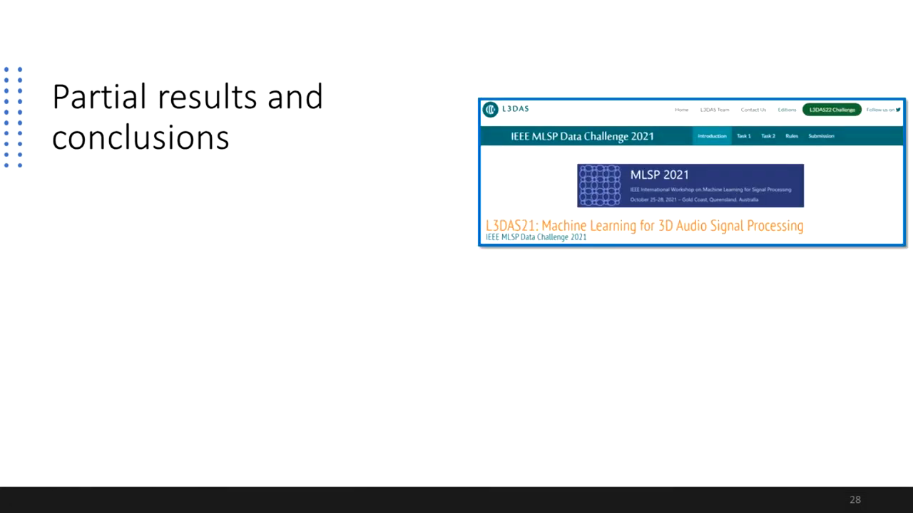